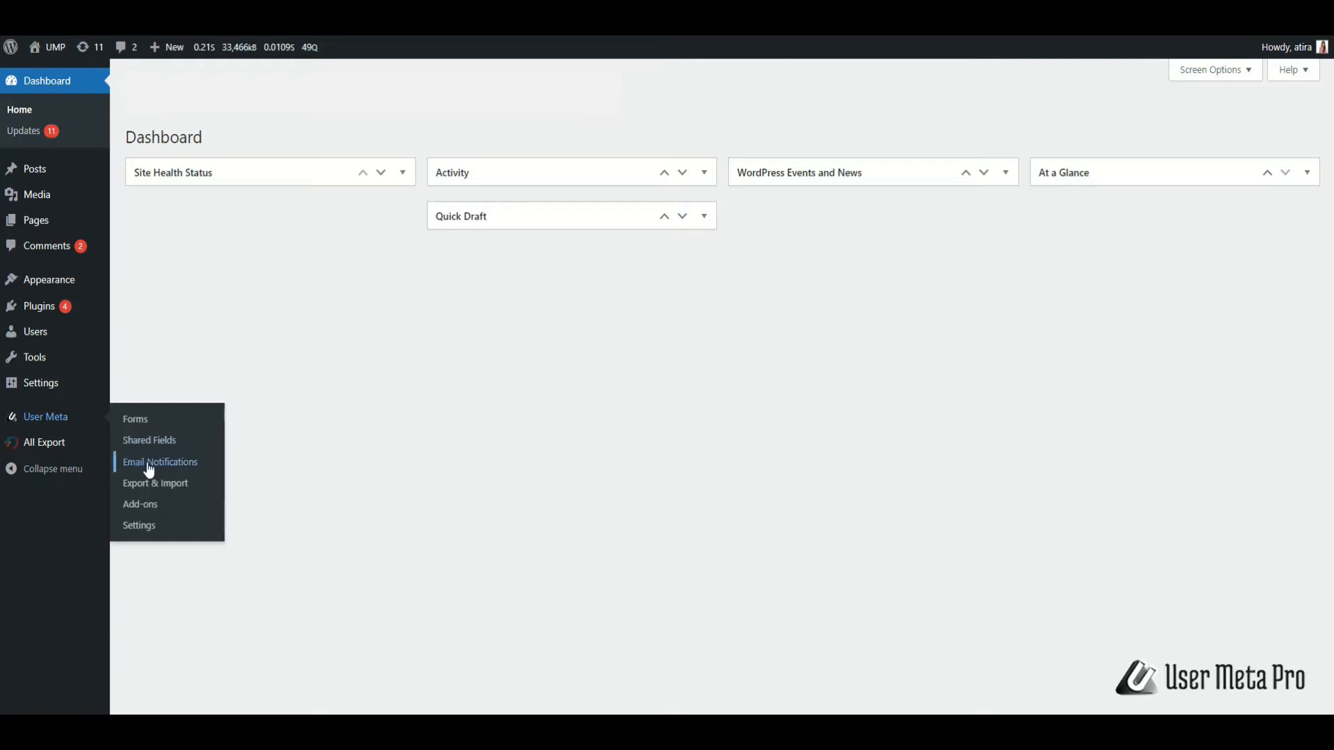
Go to the User Meta Email Notifications settings page from the admin sidebar
left_click(160, 463)
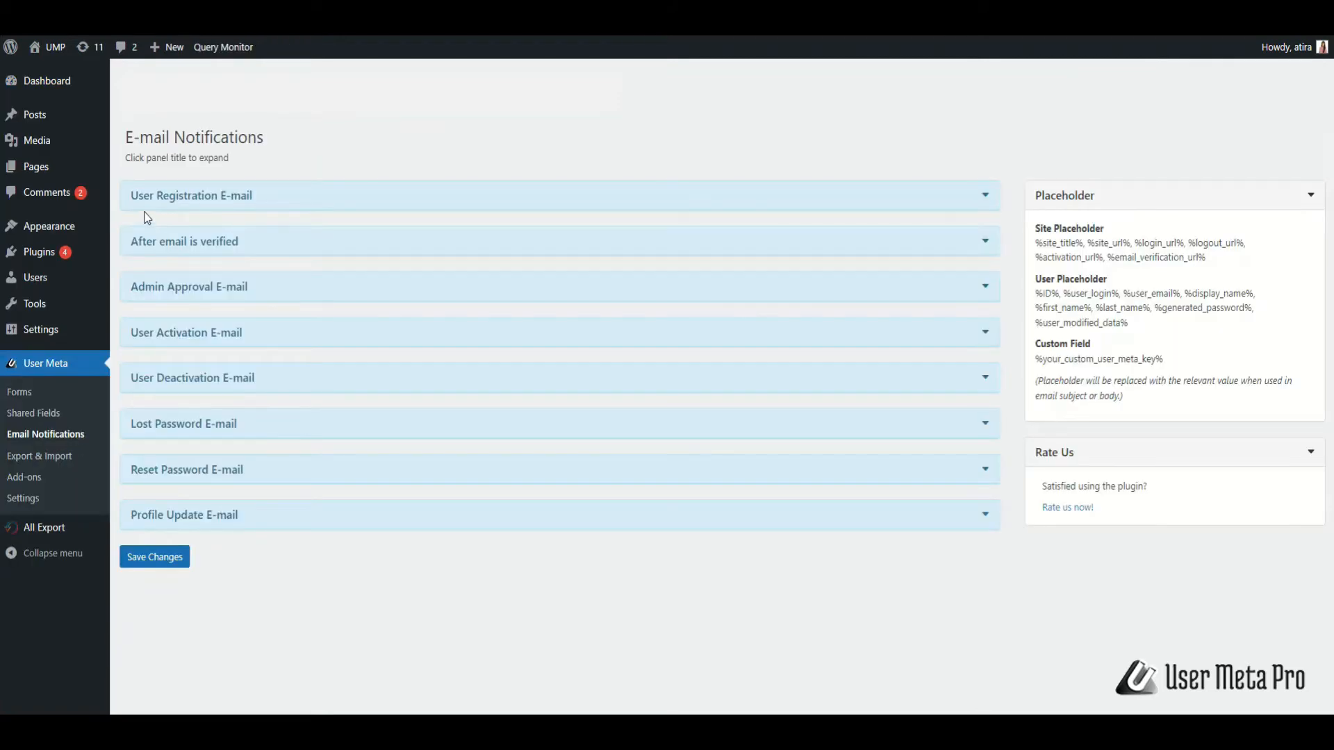
mouse_move(303, 203)
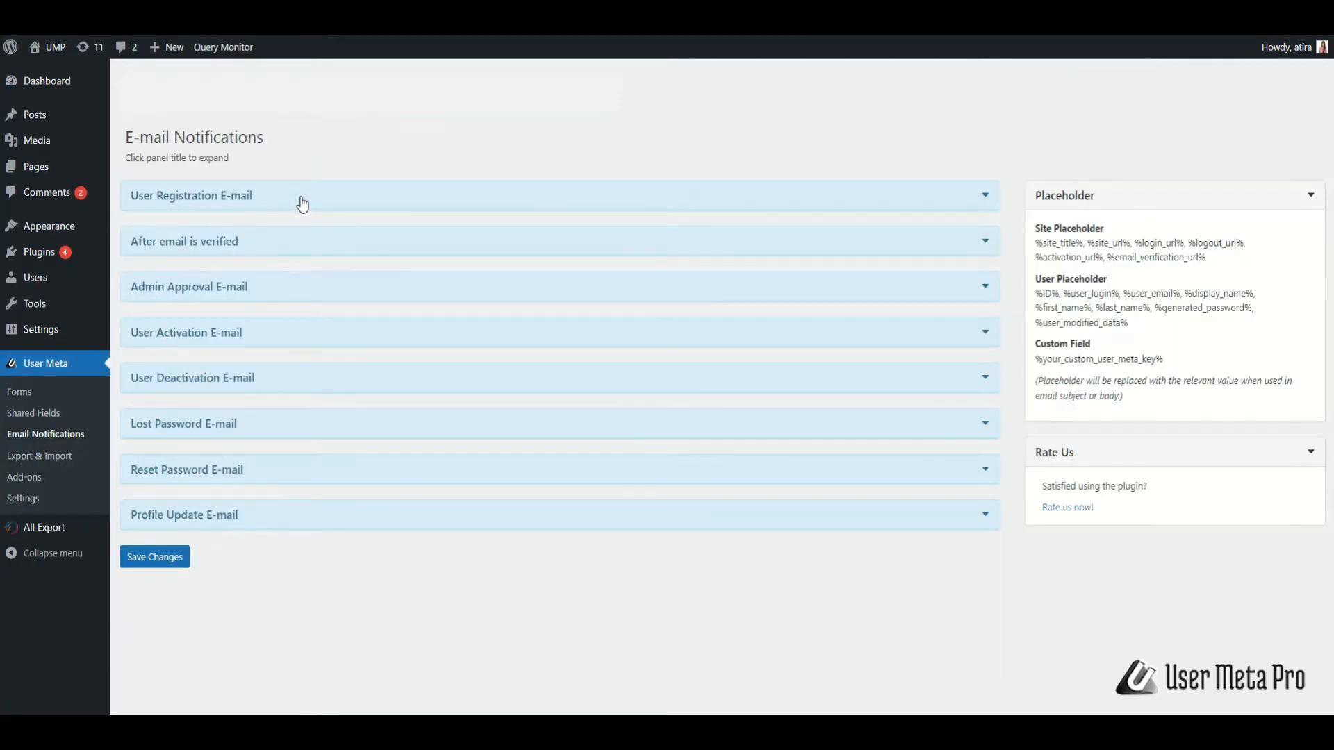
Expand the User Registration E-mail panel and set the user notification e-mail format to HTML, checking the Contributor role
left_click(301, 196)
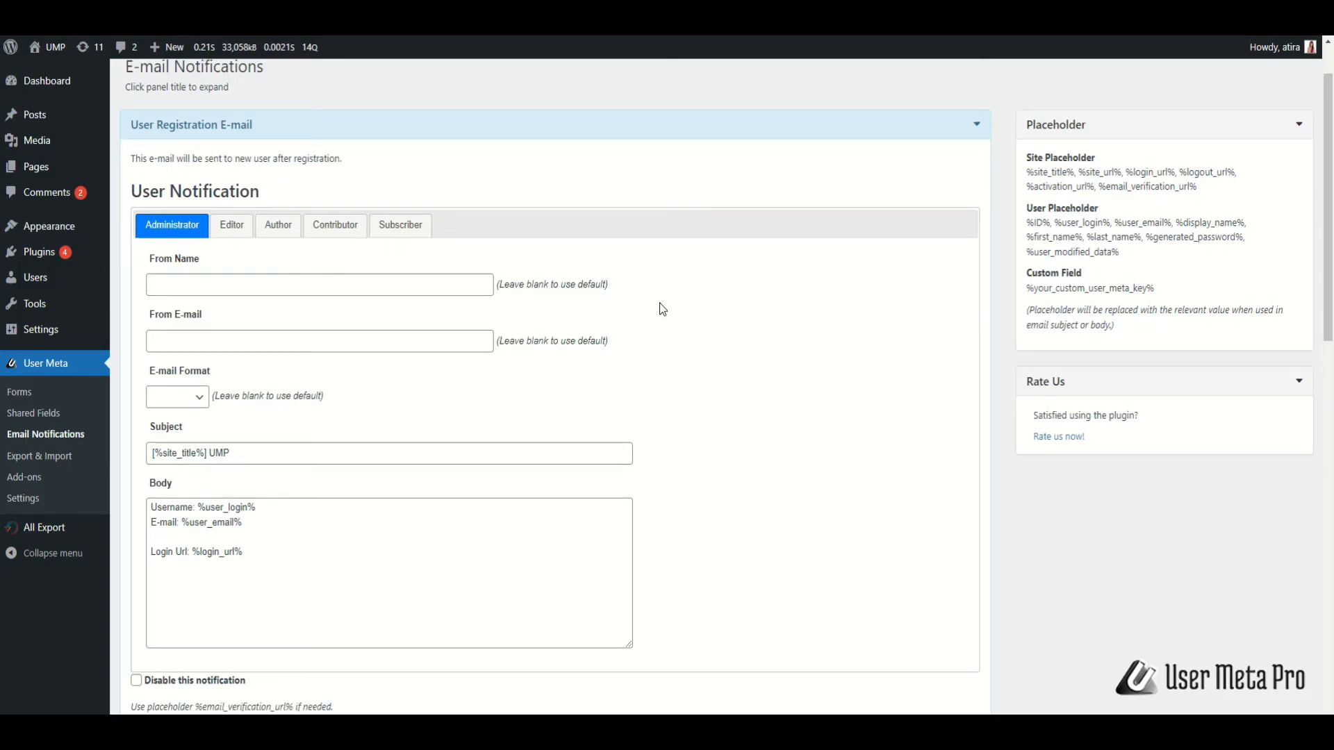
mouse_move(634, 291)
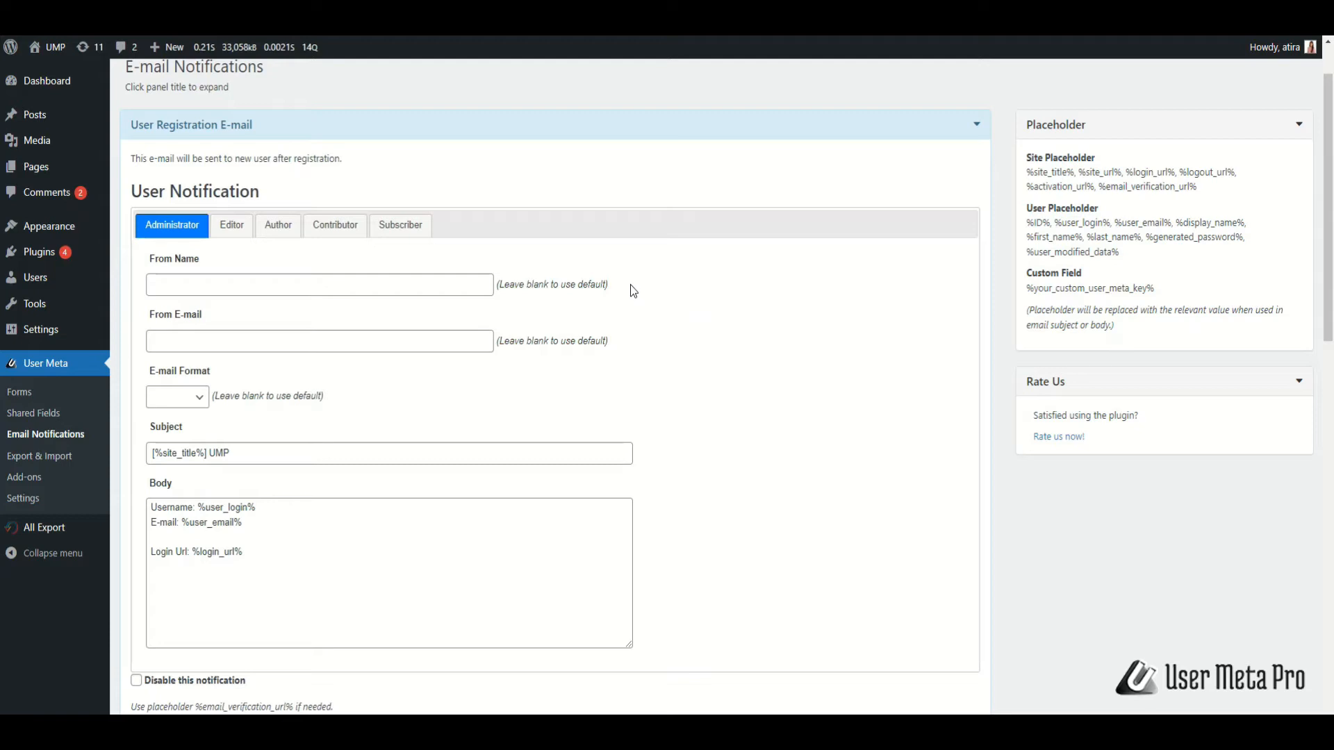
mouse_move(624, 289)
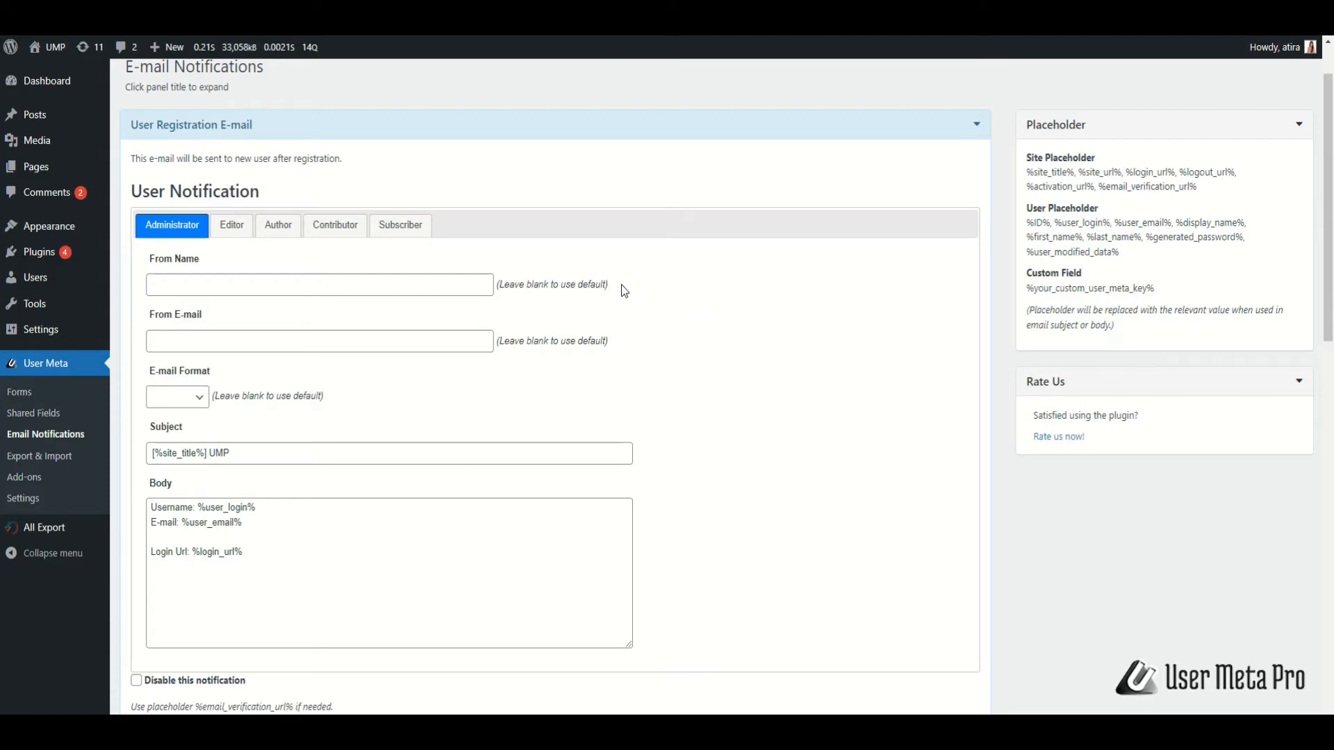
mouse_move(606, 294)
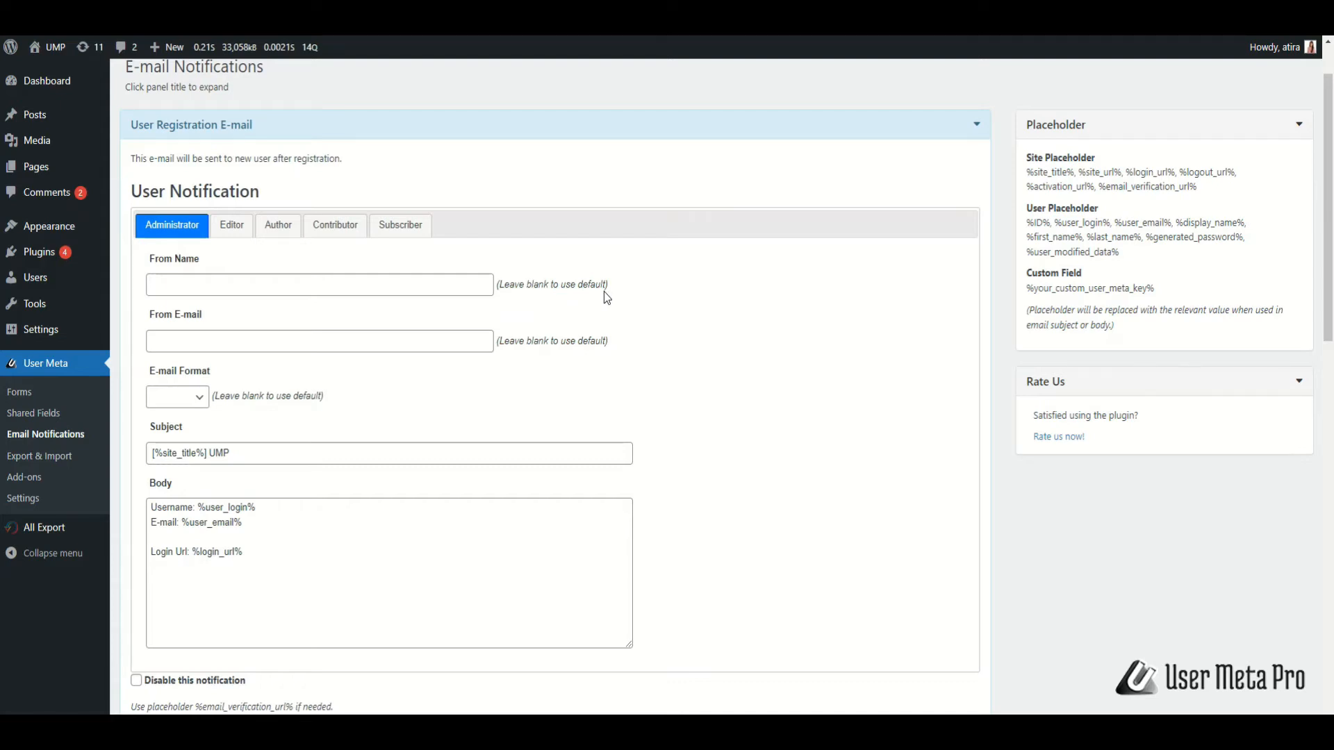
left_click(178, 398)
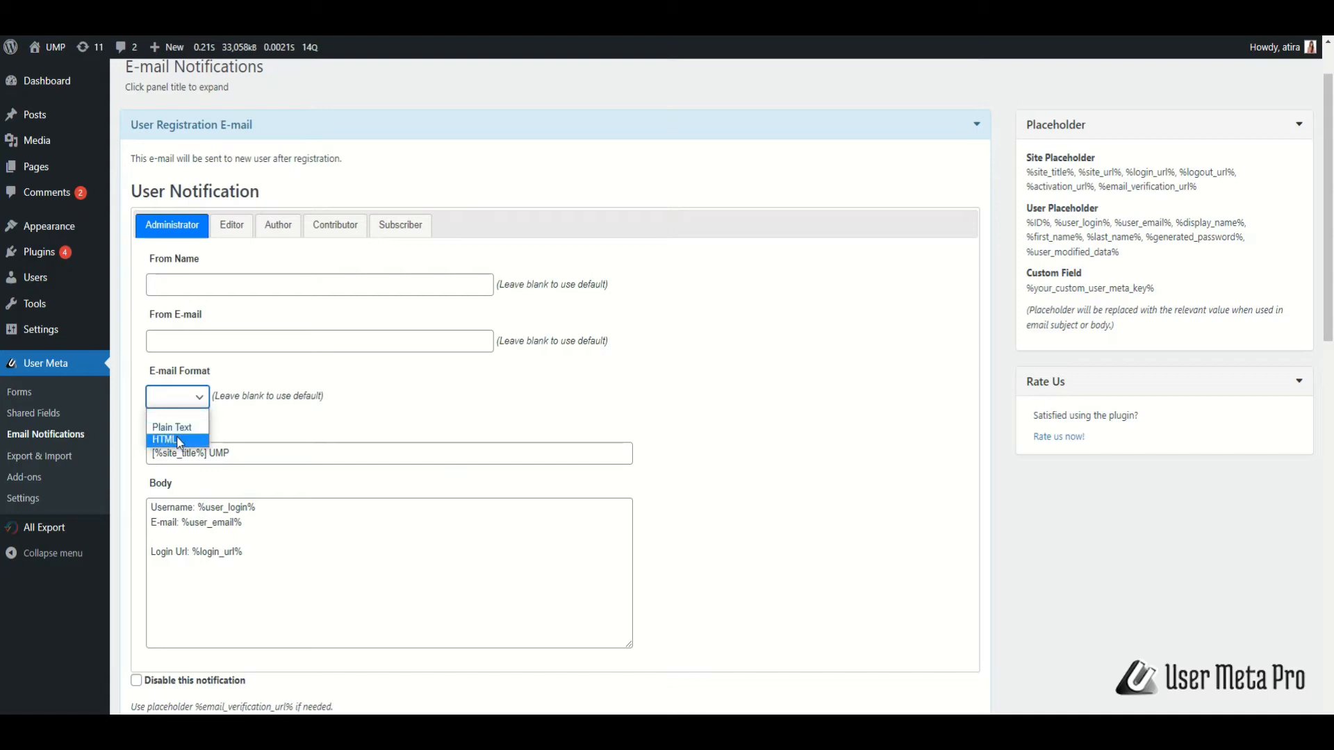
left_click(164, 439)
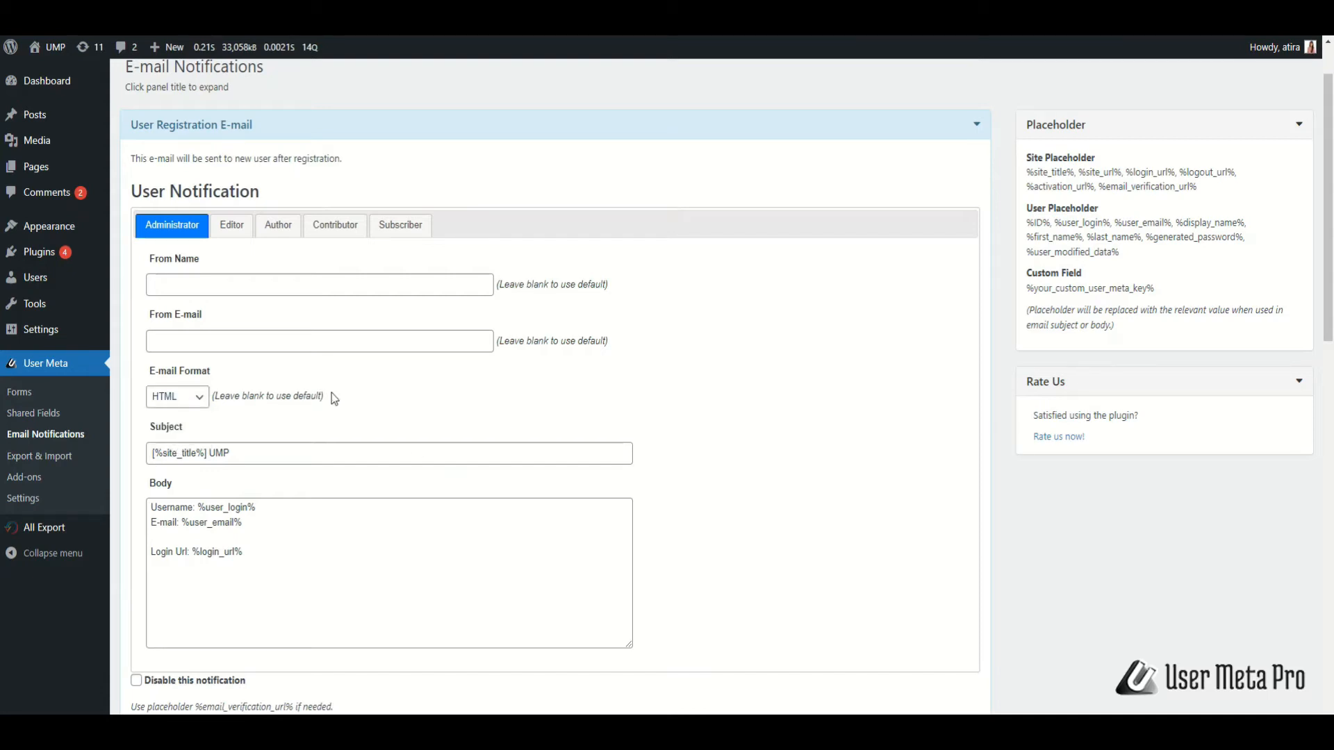
left_click(247, 453)
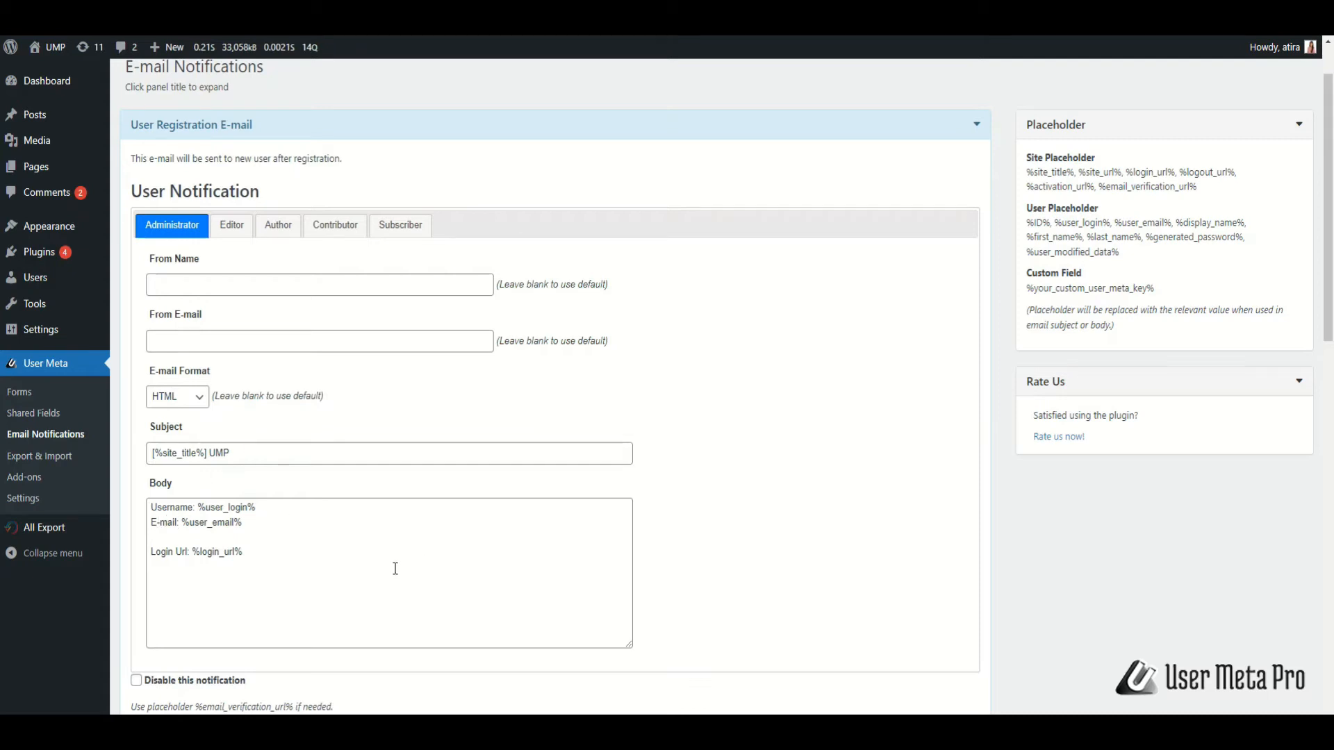
left_click(230, 225)
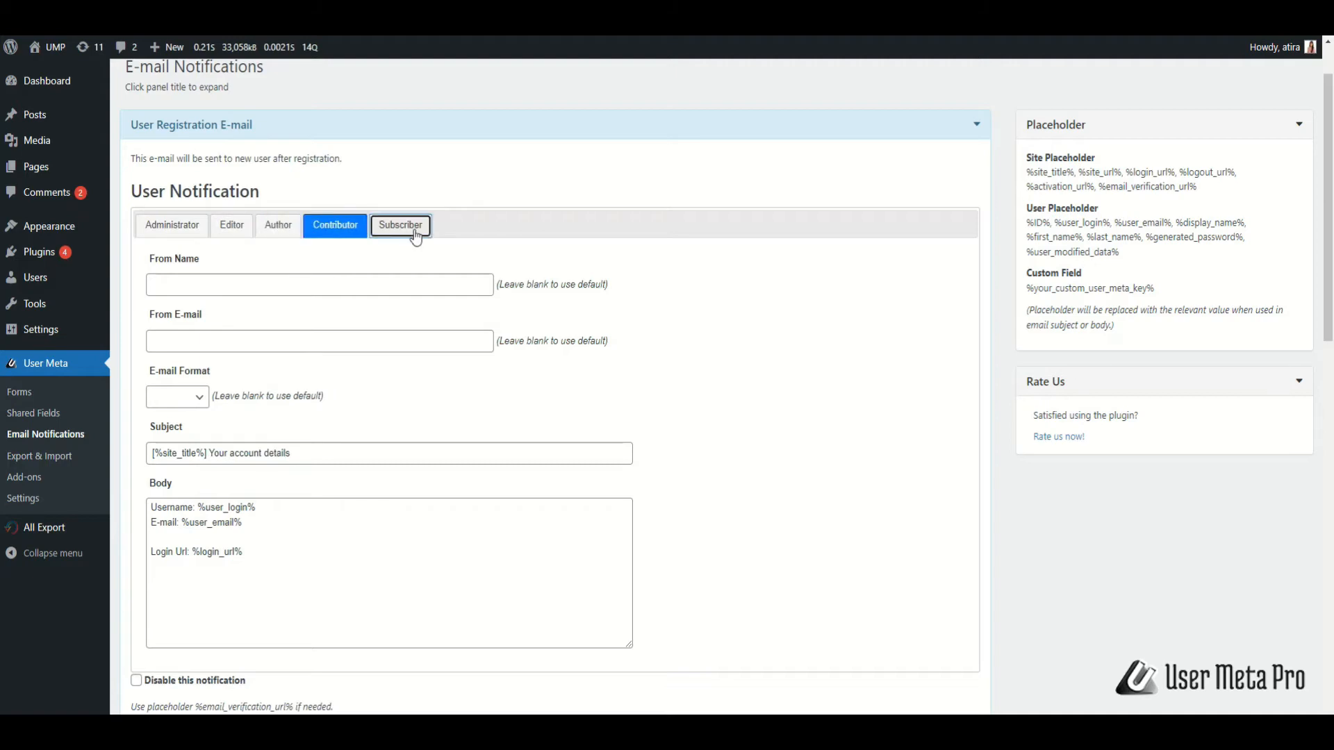
left_click(173, 209)
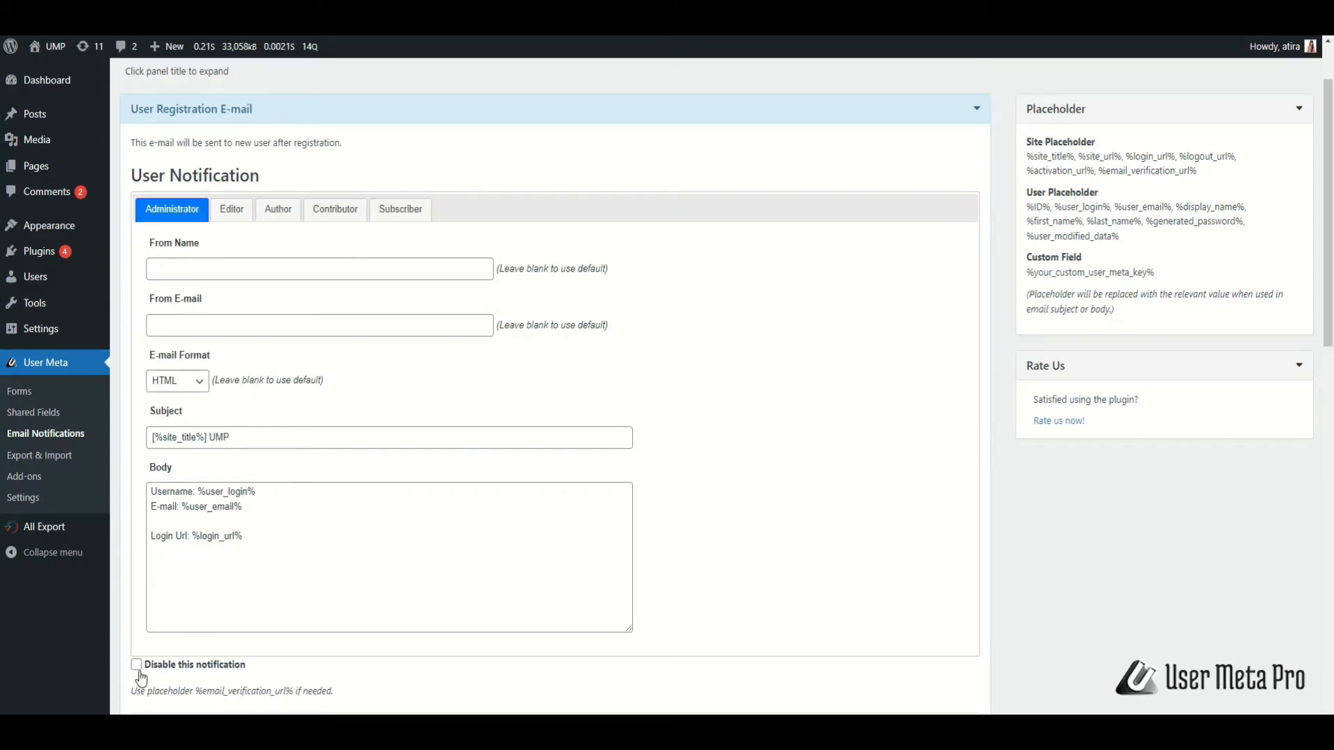
mouse_move(225, 683)
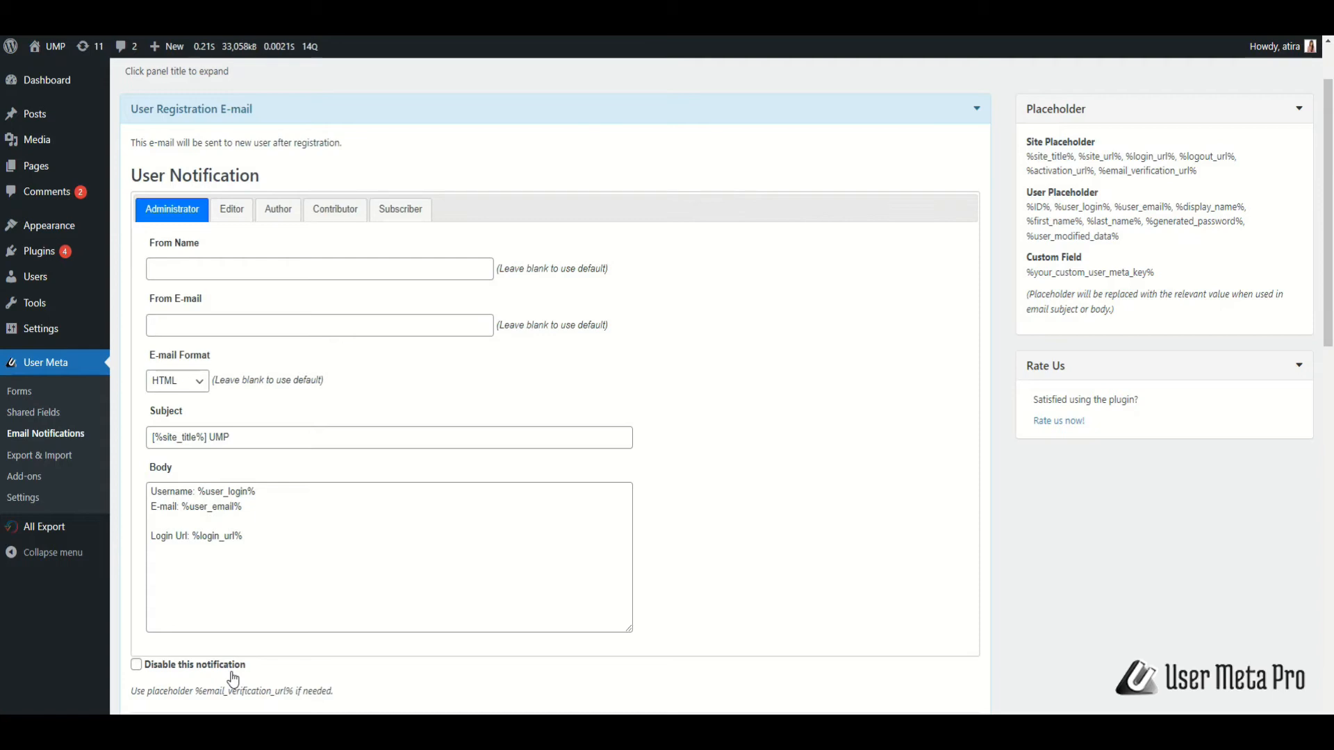
mouse_move(223, 684)
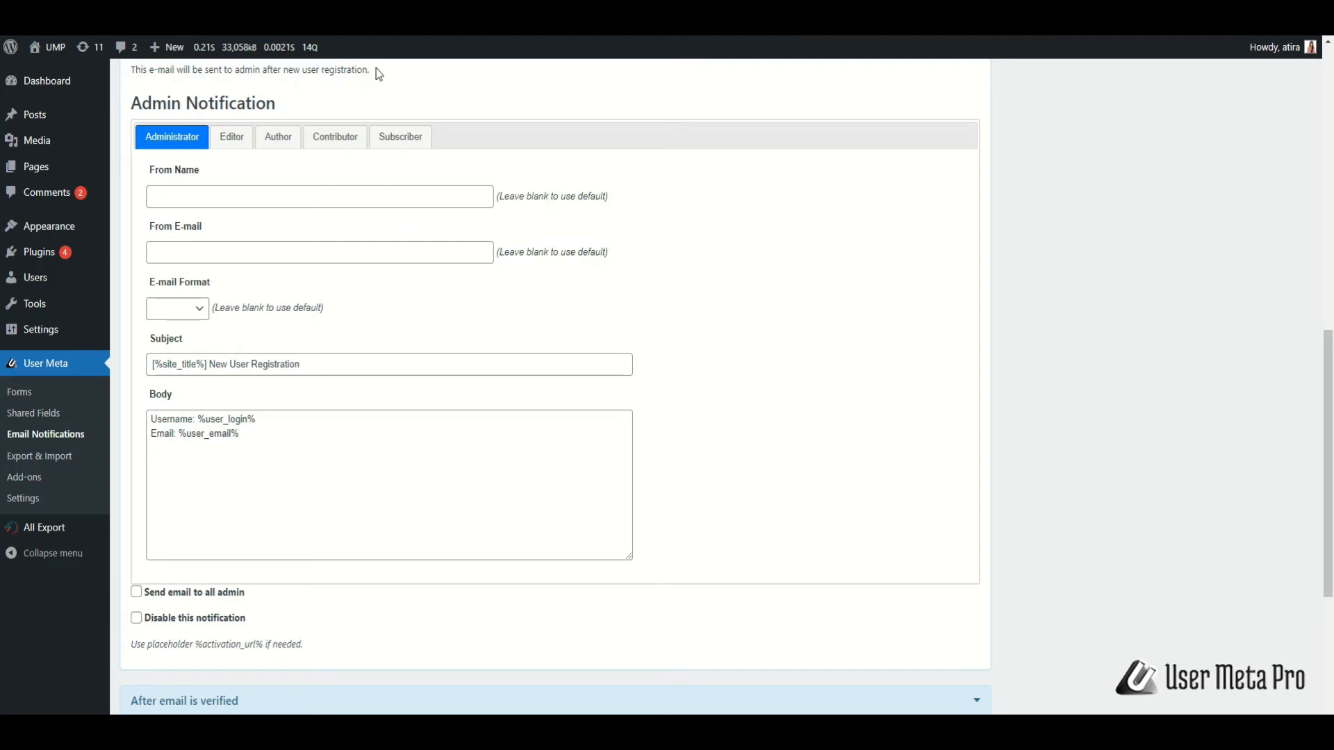
mouse_move(183, 353)
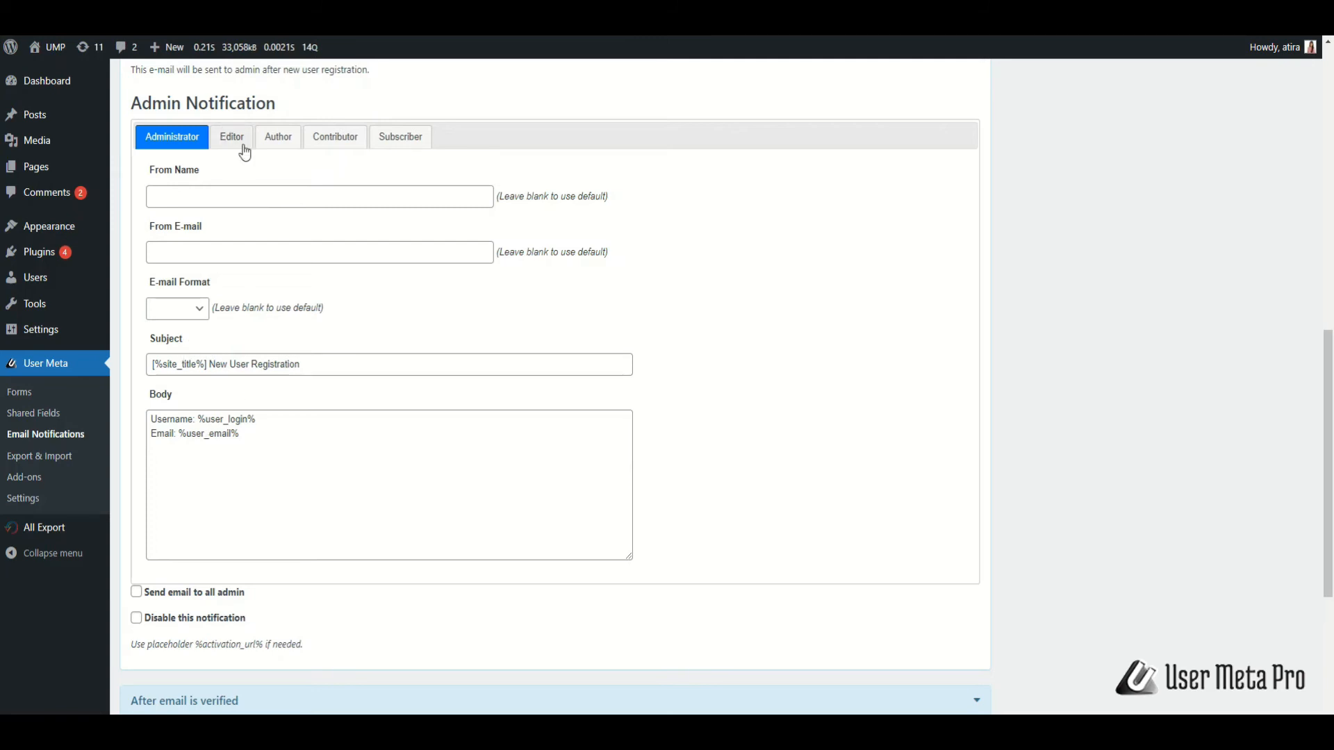
Review the Editor and Subscriber admin notification settings and save the email notification changes
left_click(400, 136)
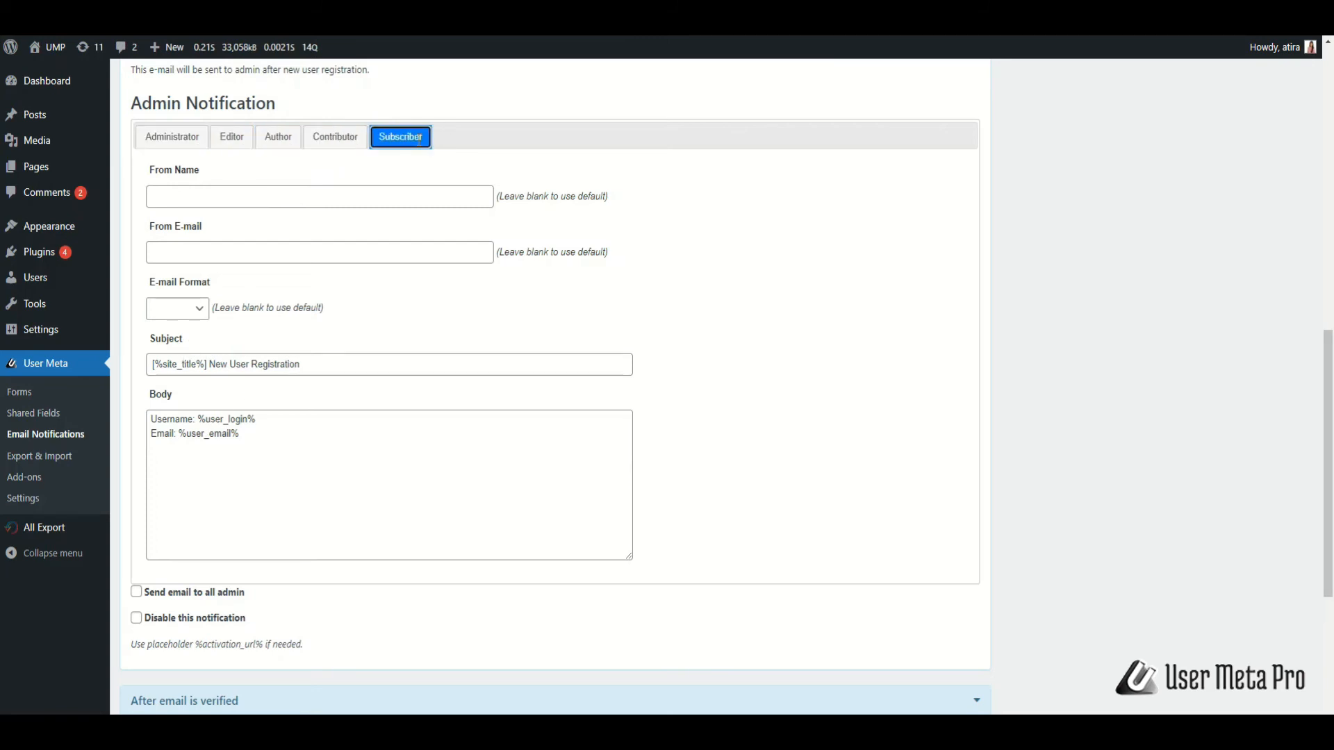
left_click(173, 136)
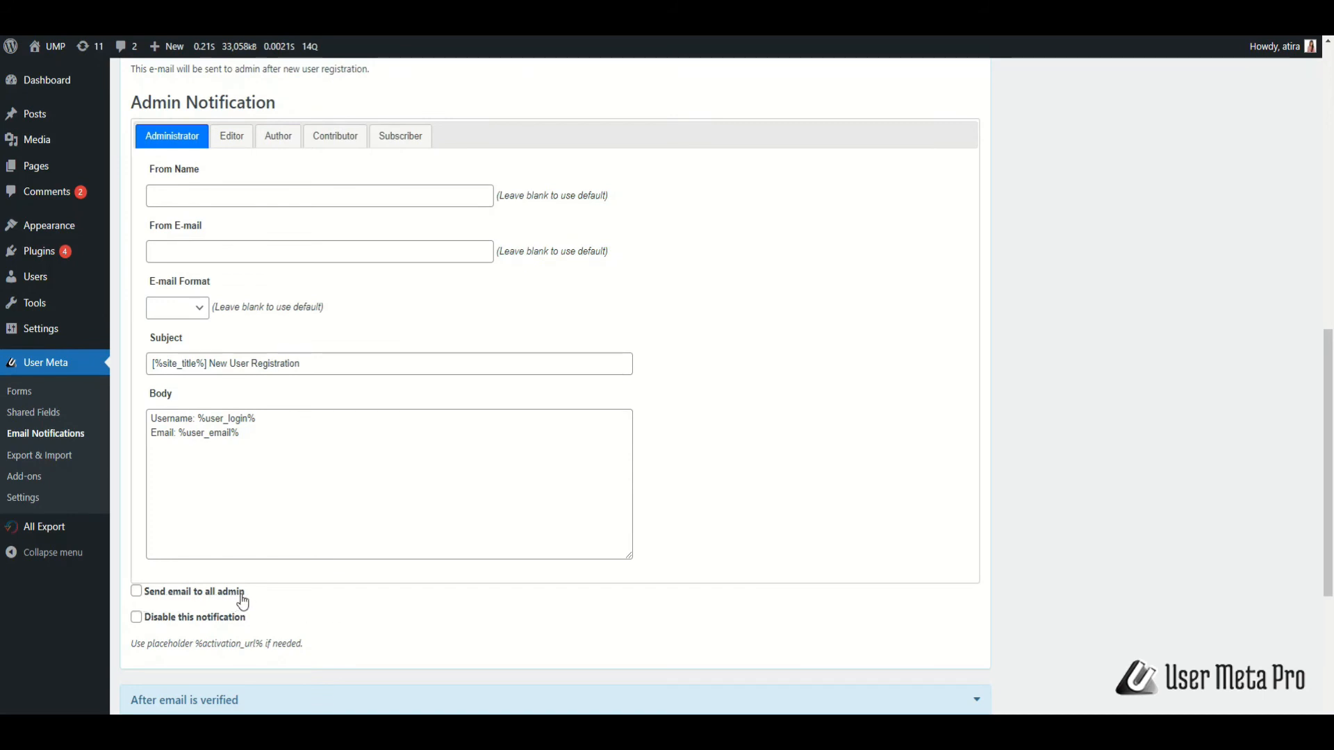
mouse_move(159, 622)
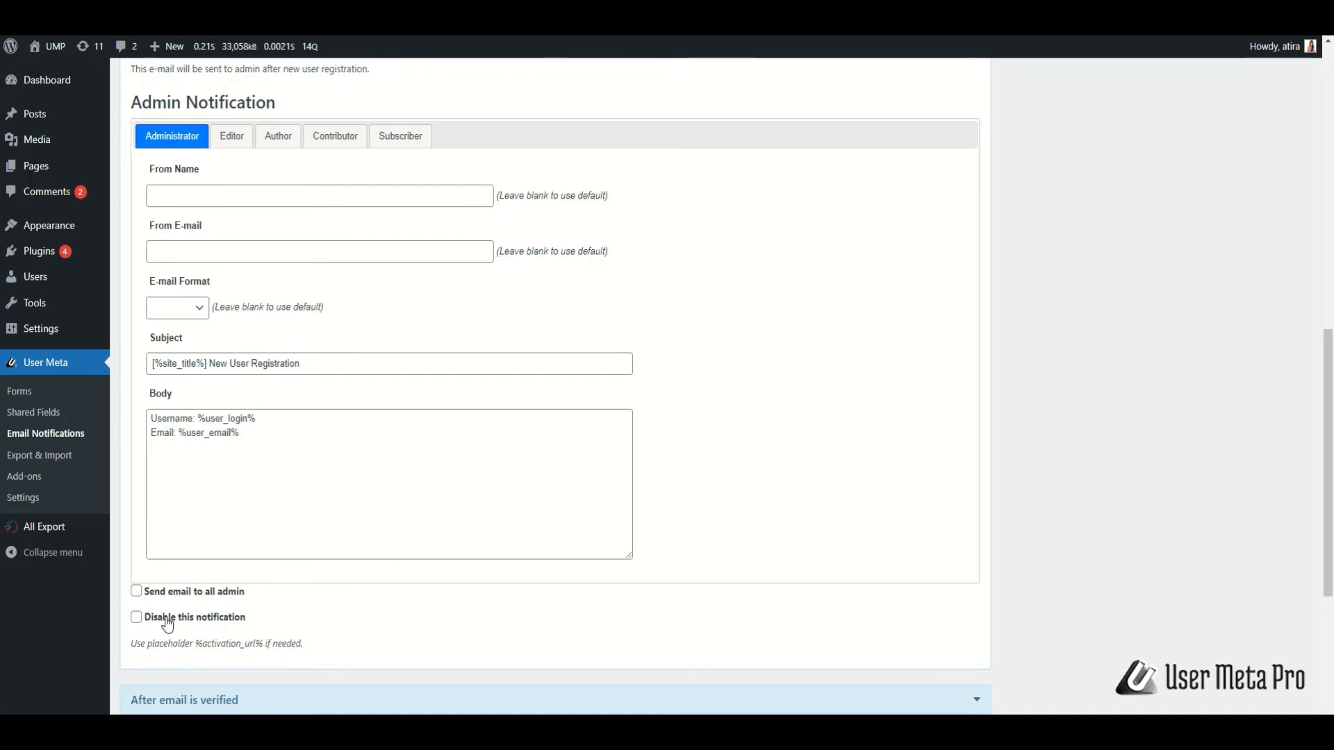
mouse_move(272, 624)
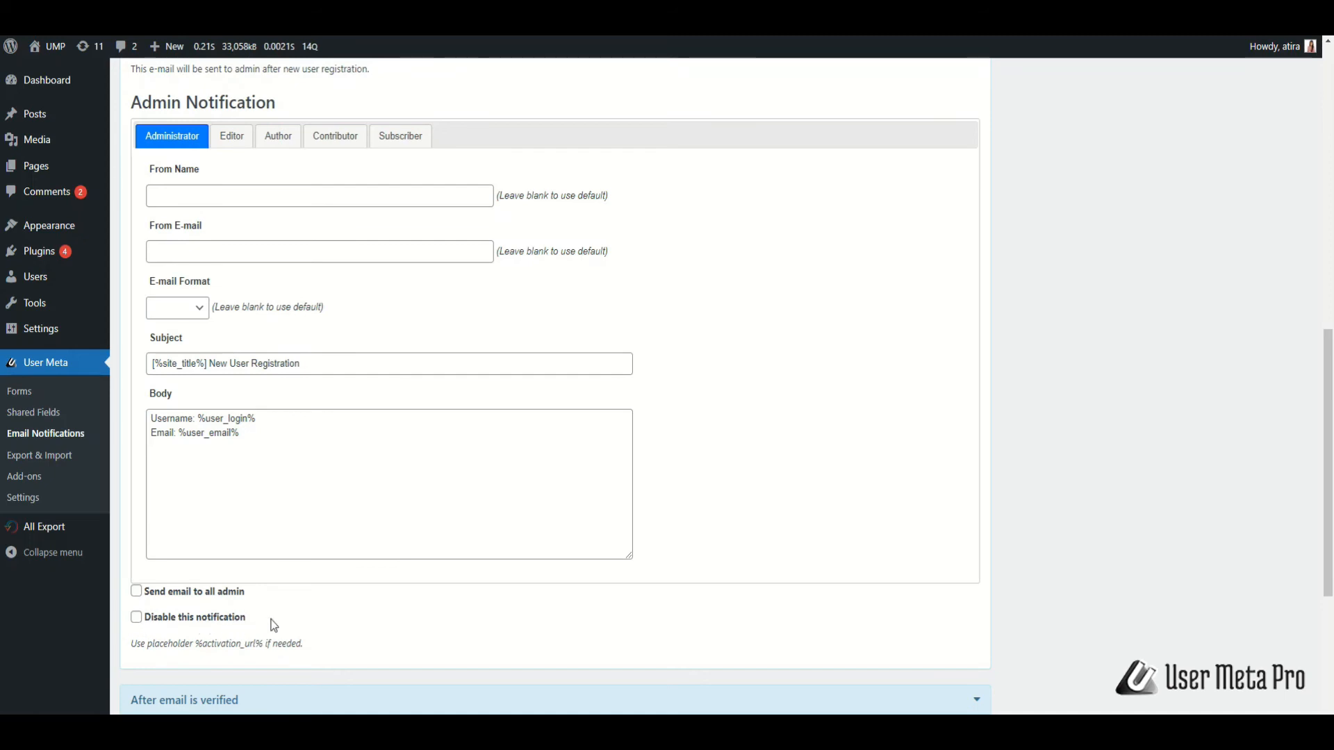
mouse_move(281, 620)
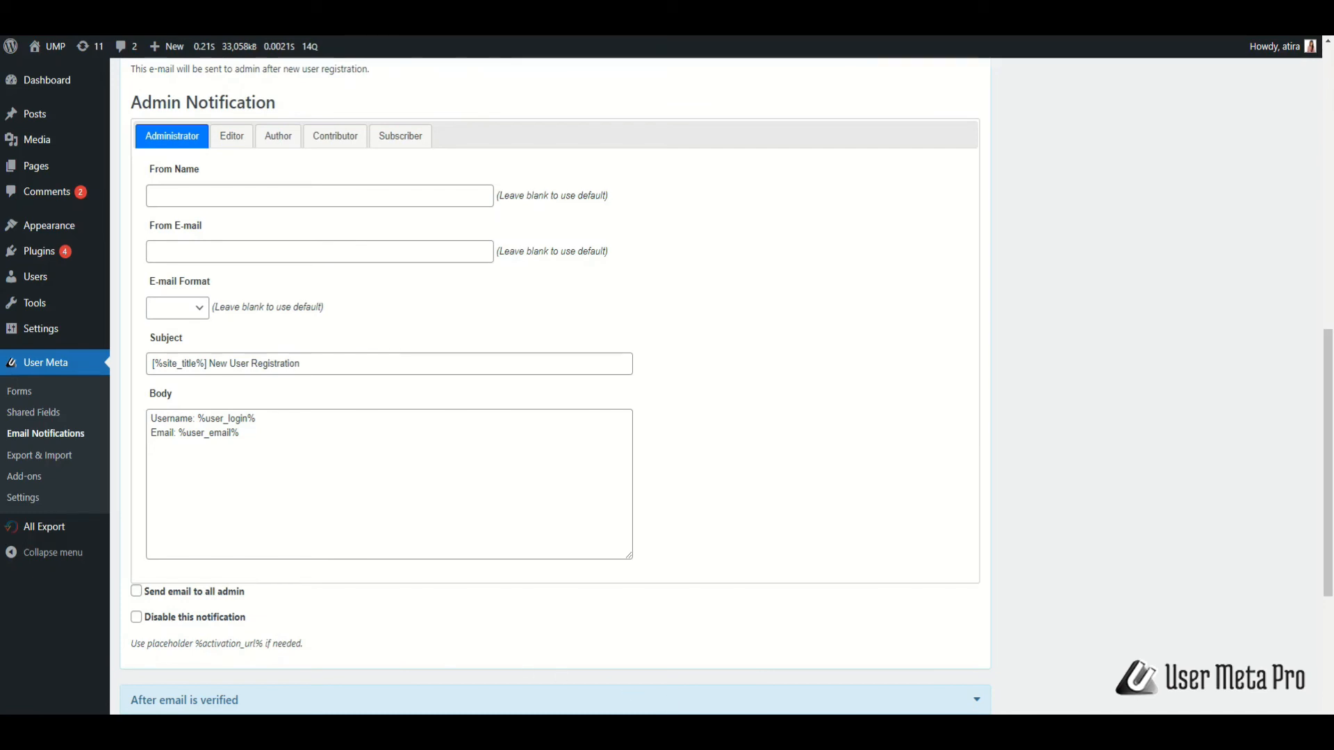
scroll("down", 3)
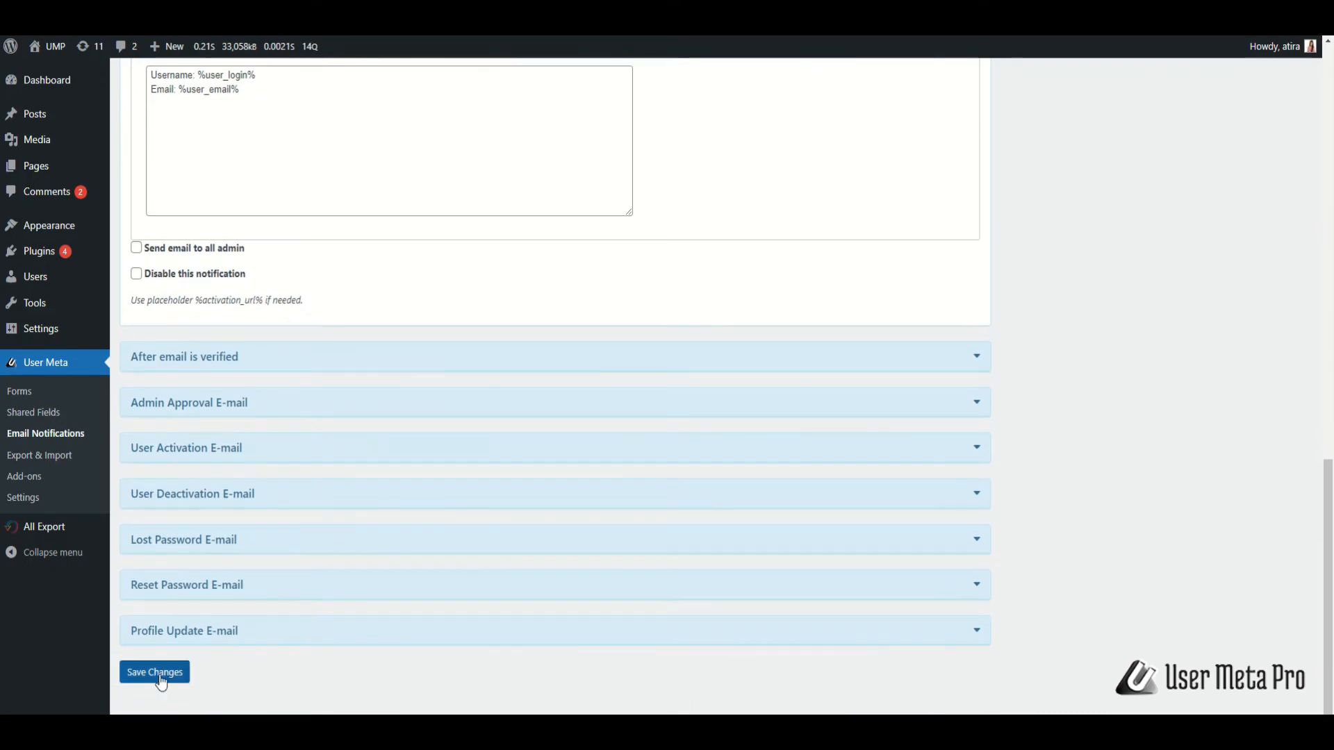
left_click(154, 673)
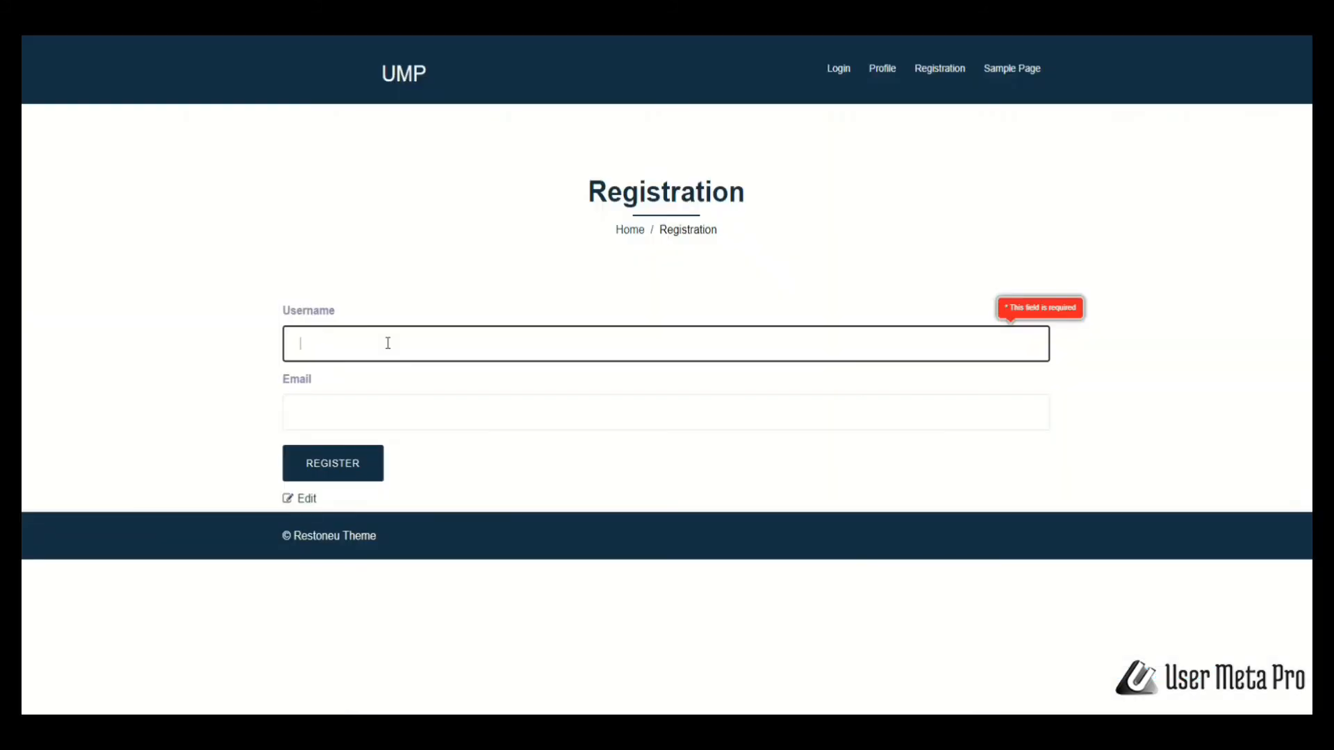
type("Jessi Je")
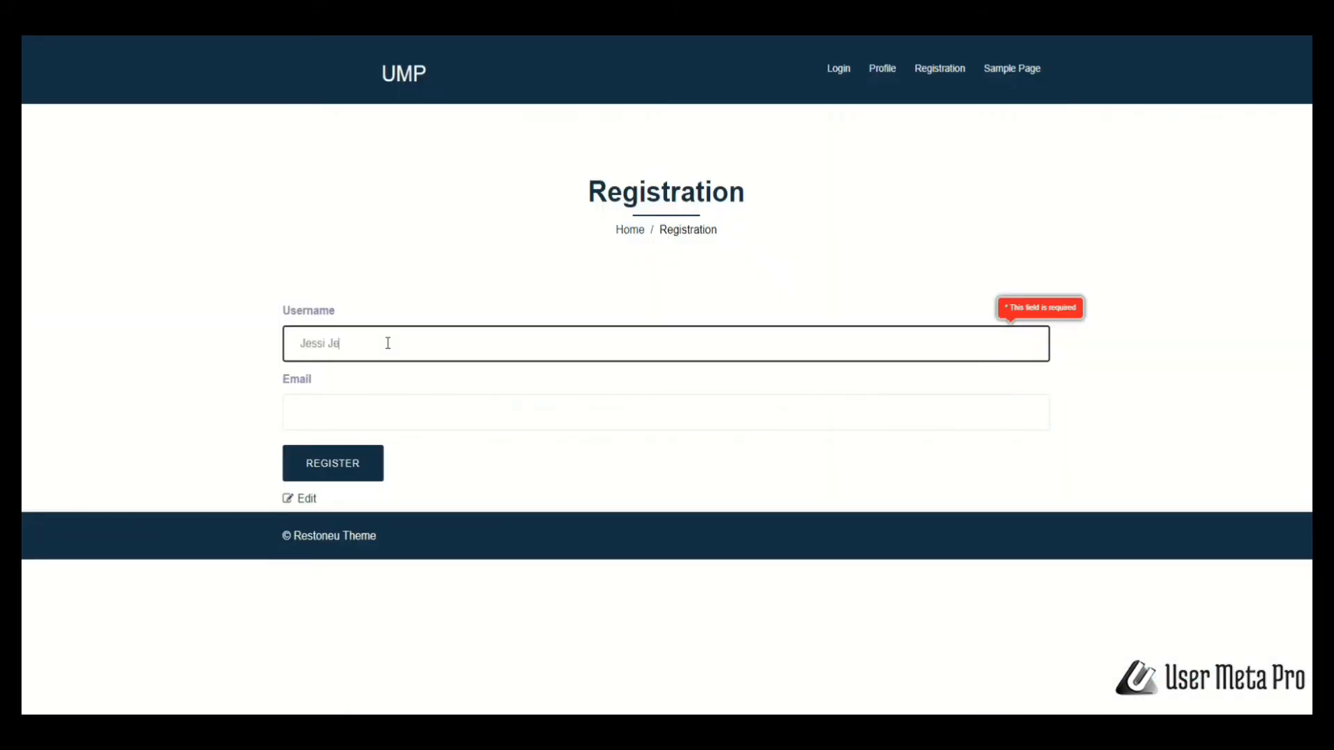
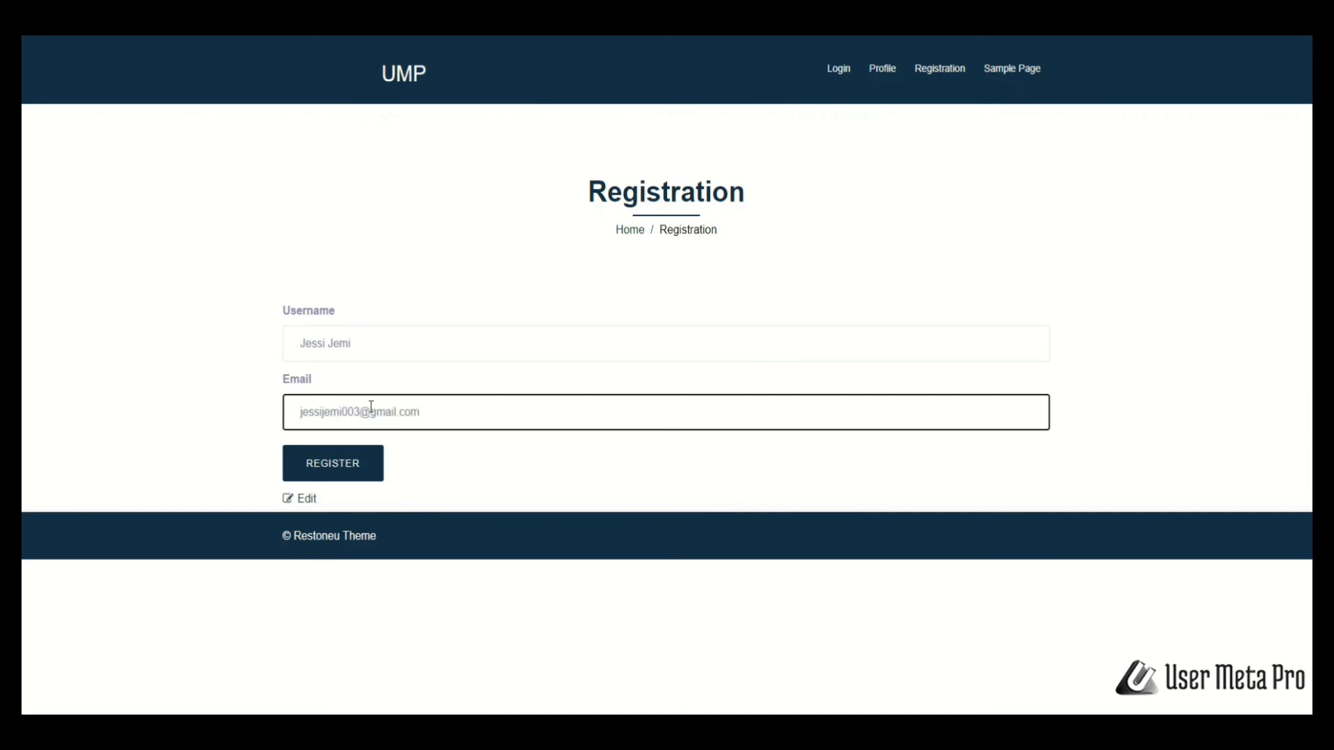